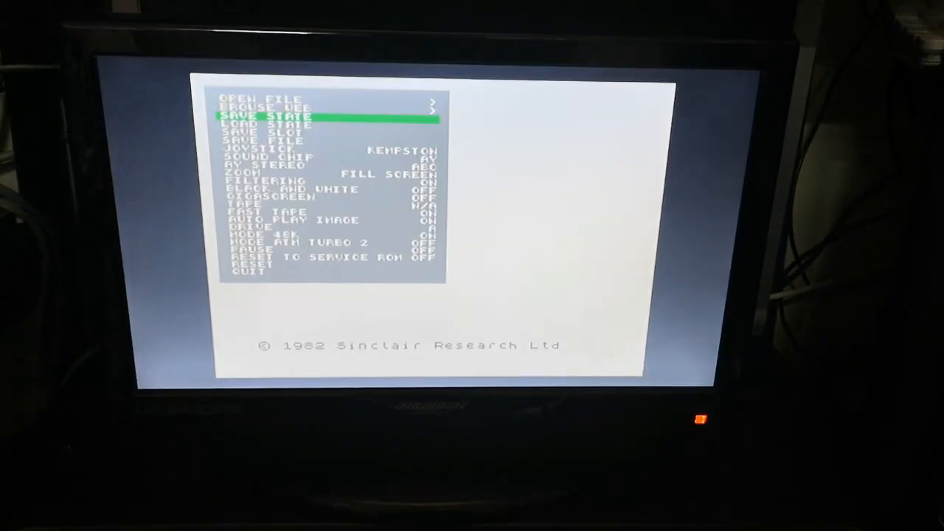
Show the file browser from Open File and highlight ALIENS.TAP in the tape list.
key("Down")
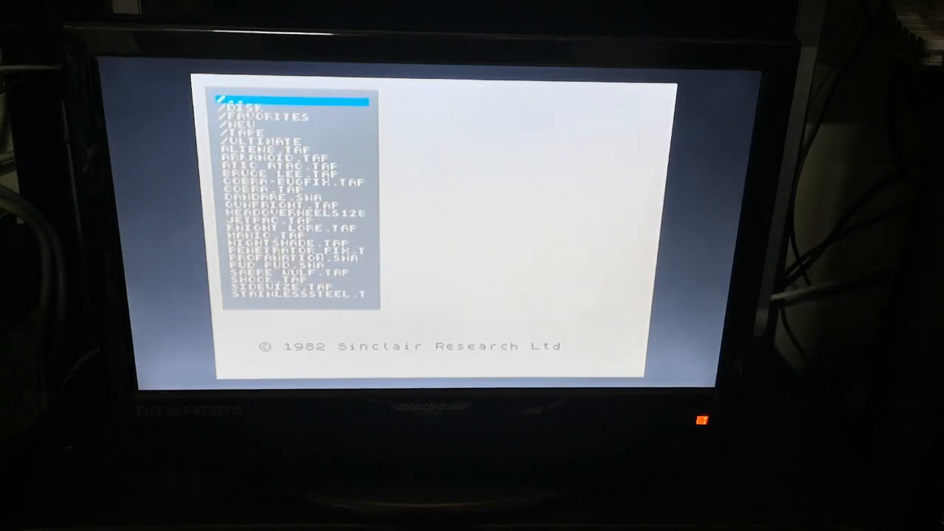
key("down")
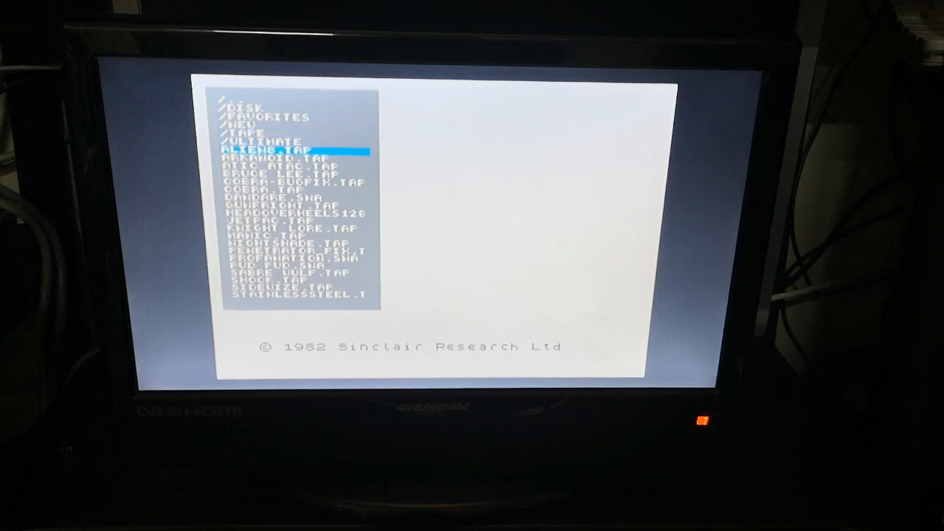